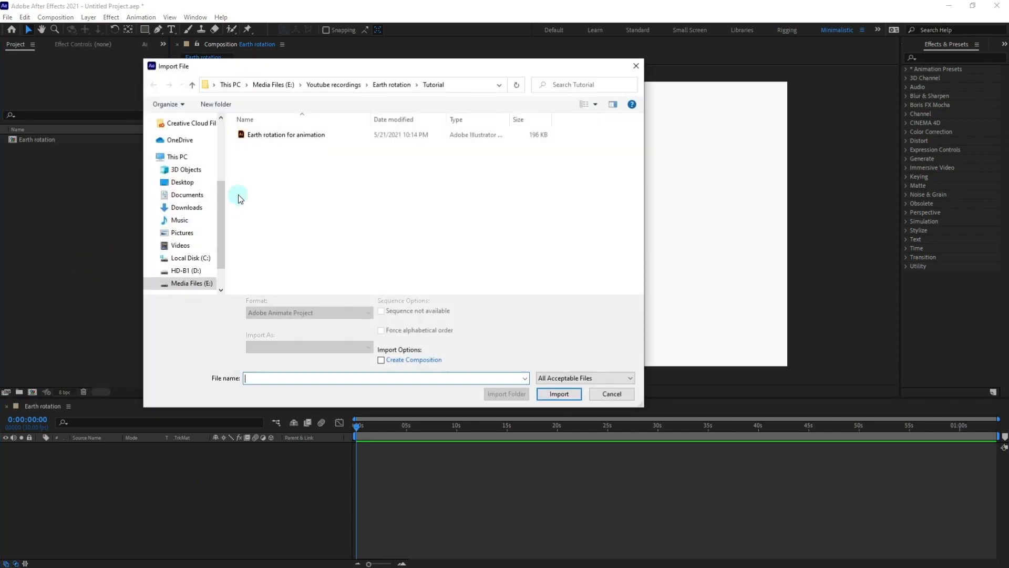
Import the Earth rotation for animation artwork and open its nested composition.
click(557, 393)
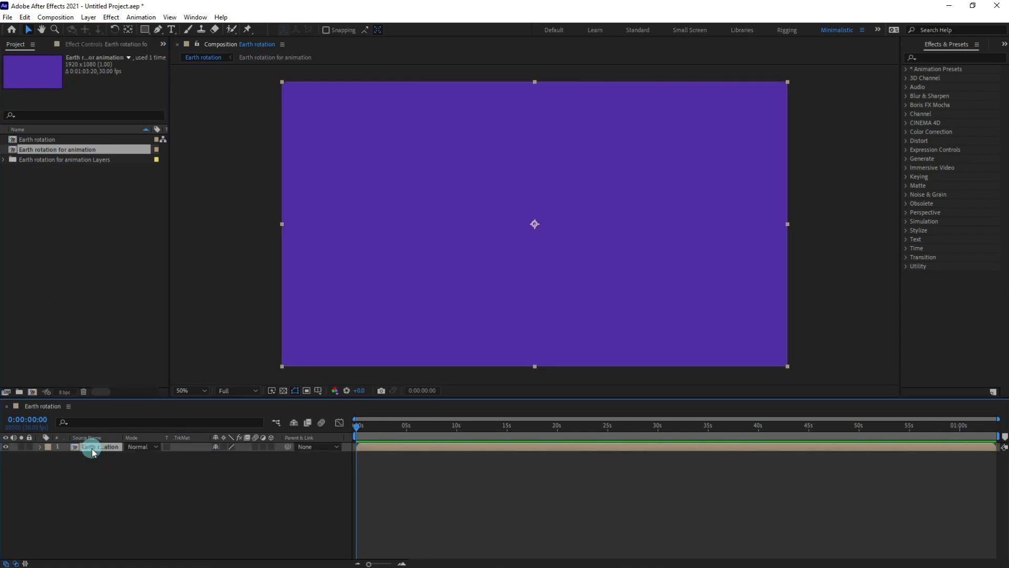
double_click(57, 150)
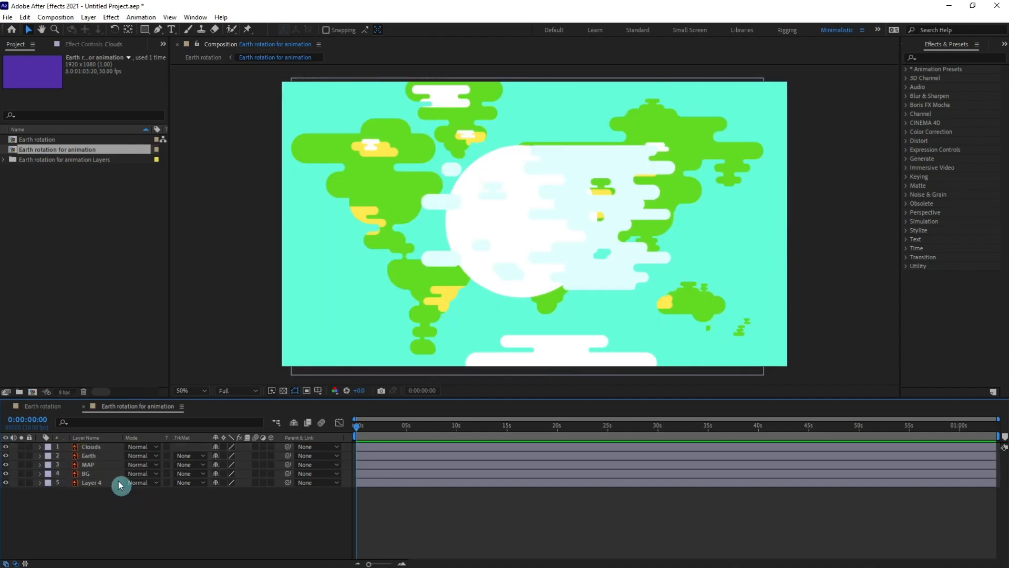
Set the Clouds layer's blend mode to Overlay.
click(92, 447)
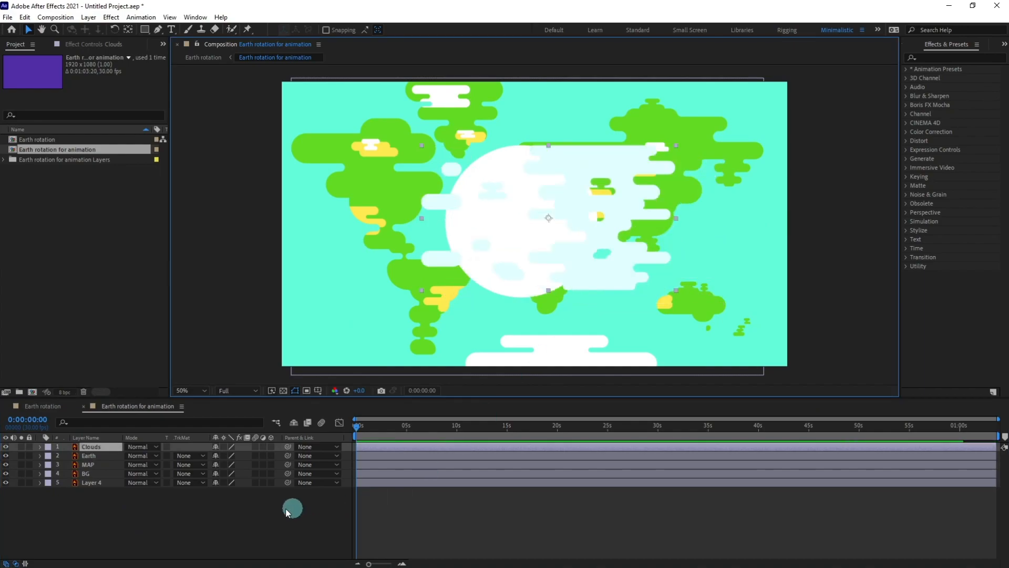
click(137, 446)
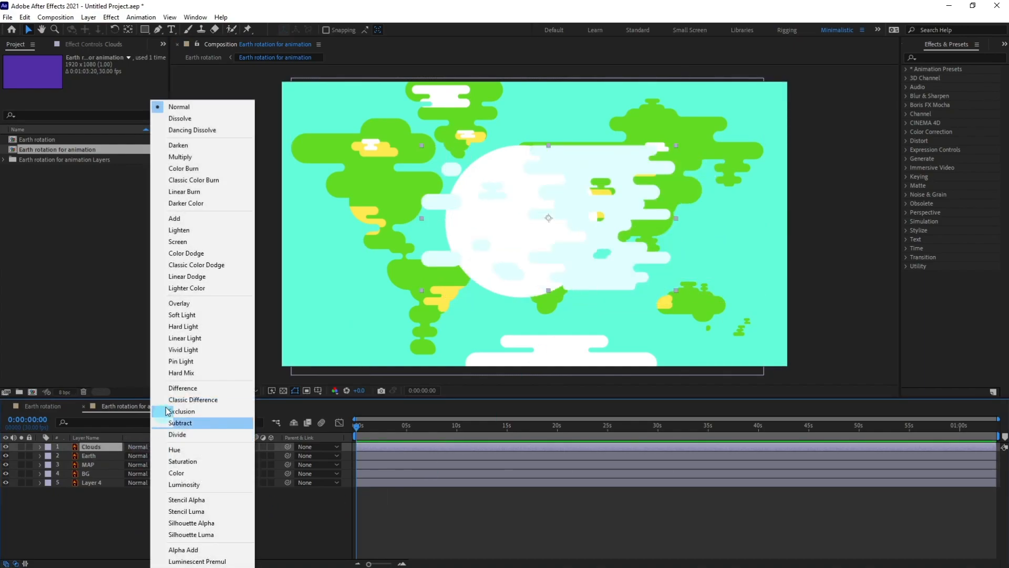
mouse_move(180, 304)
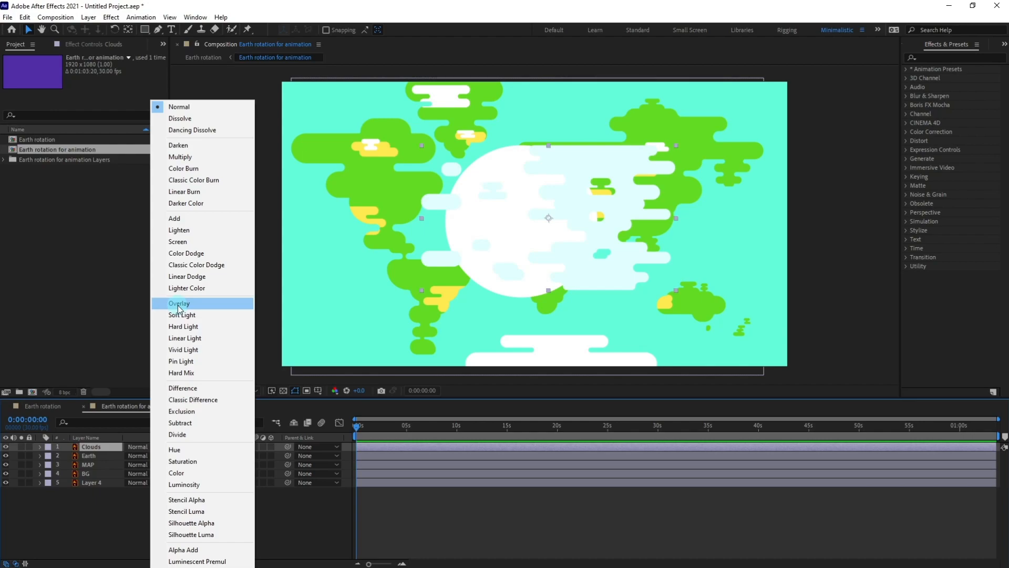
click(179, 303)
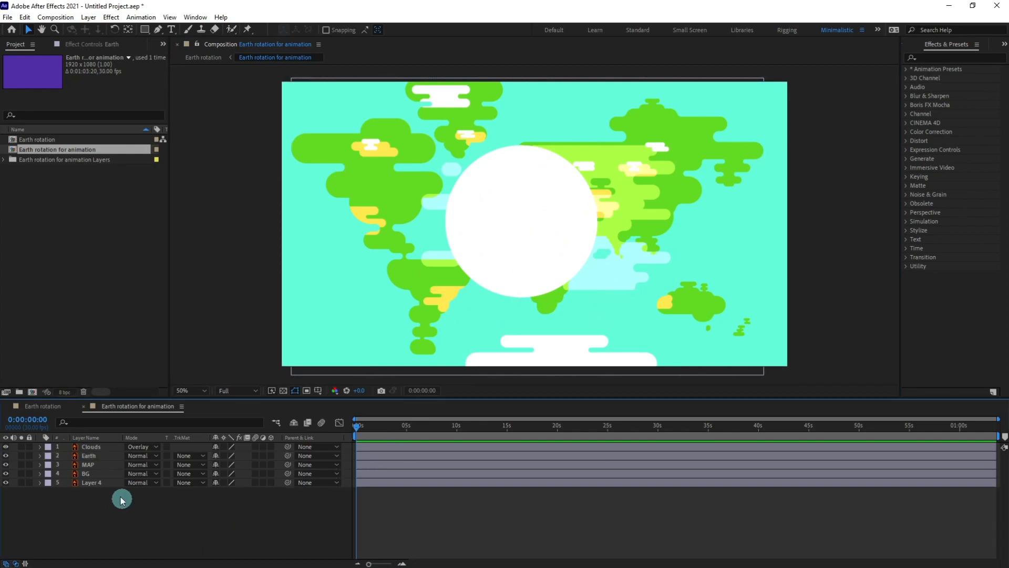
click(88, 464)
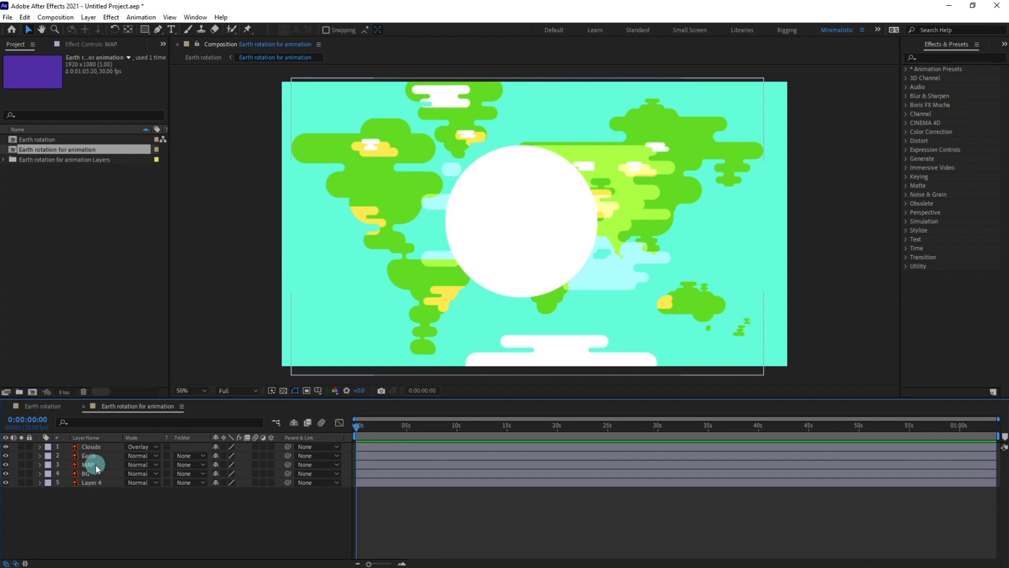
Apply Set Matte from the Earth layer to MAP, BG and Clouds, and hide Earth.
click(89, 464)
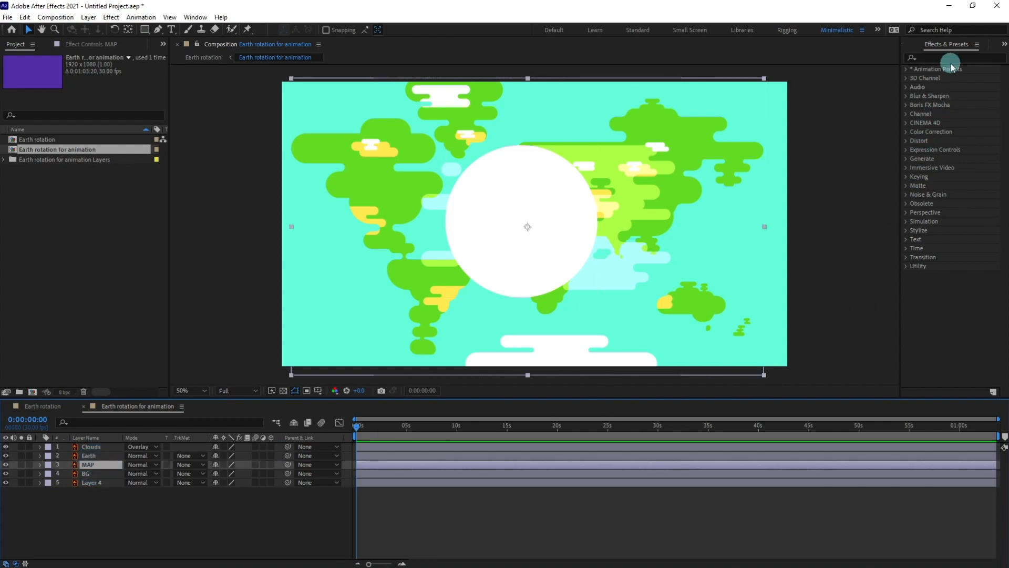
click(952, 58)
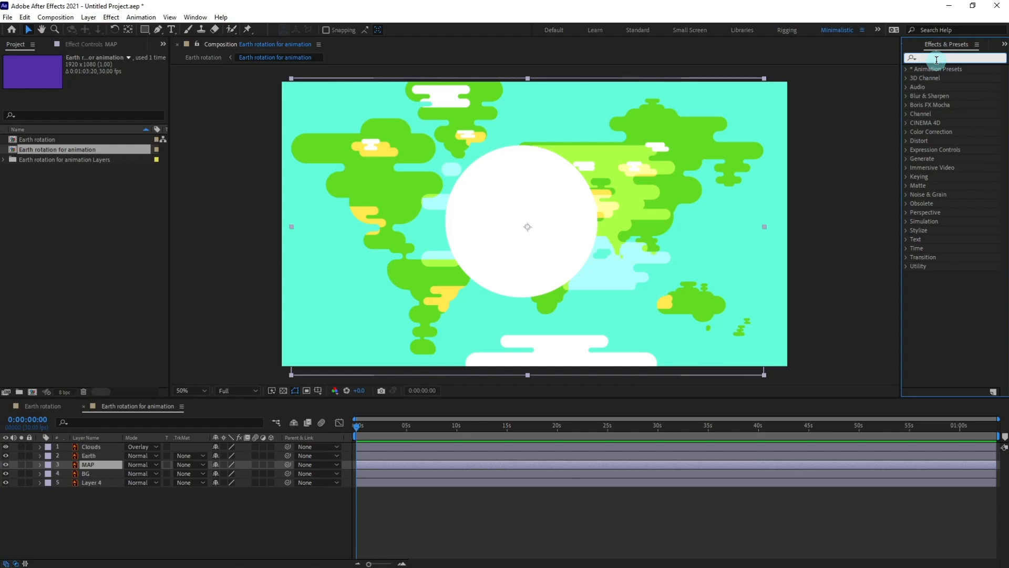
text(set)
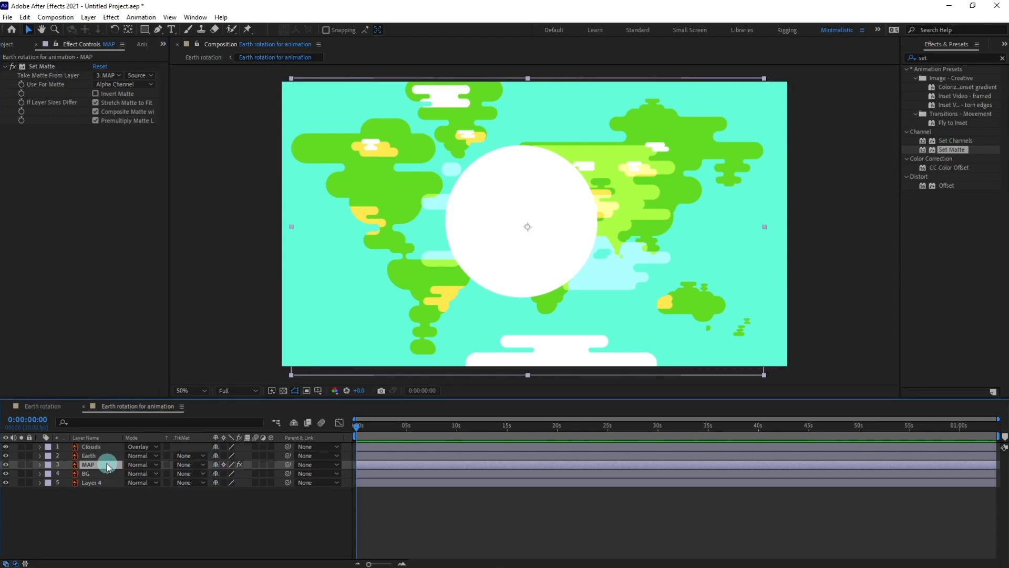
click(89, 455)
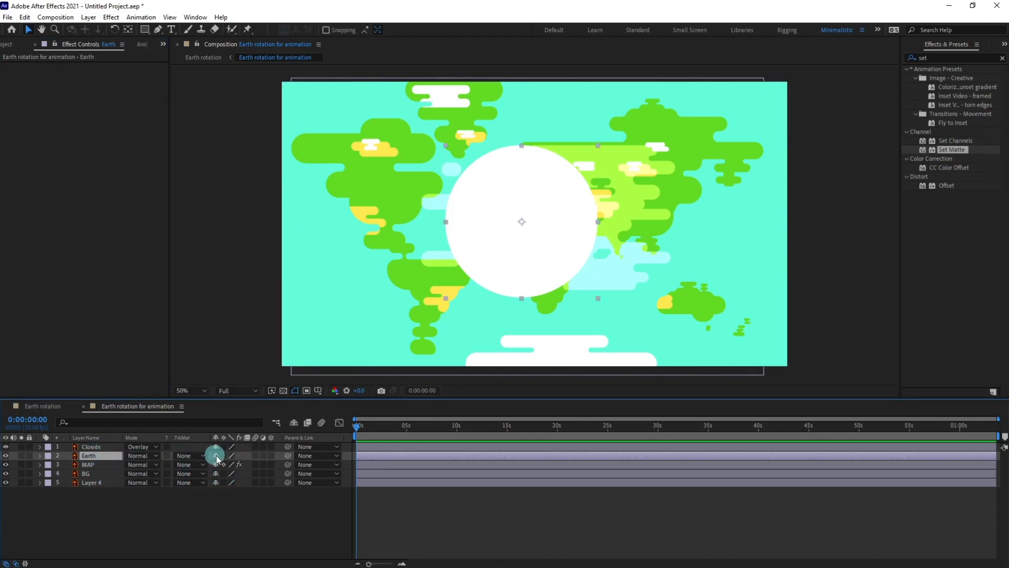
click(88, 464)
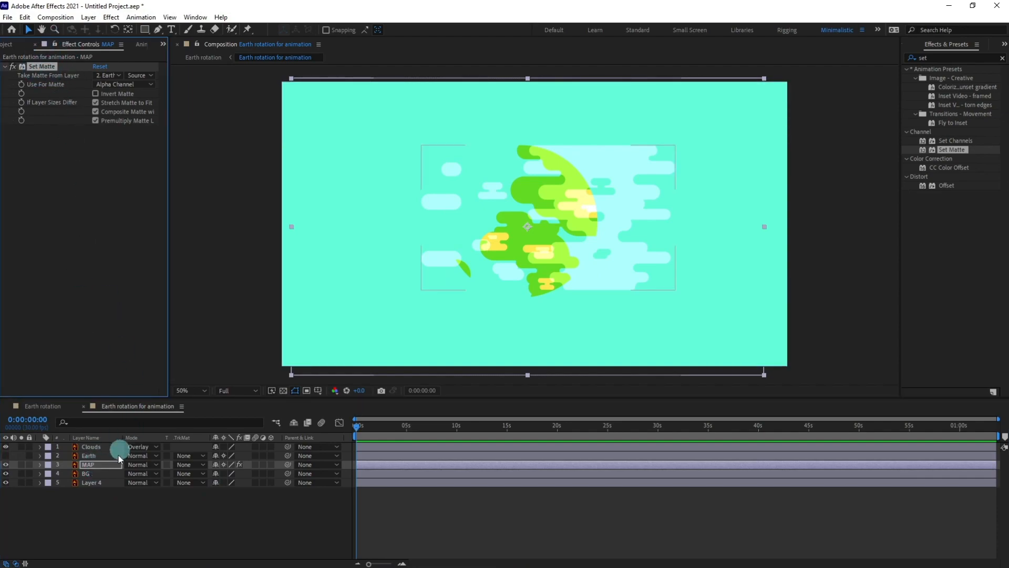
click(92, 473)
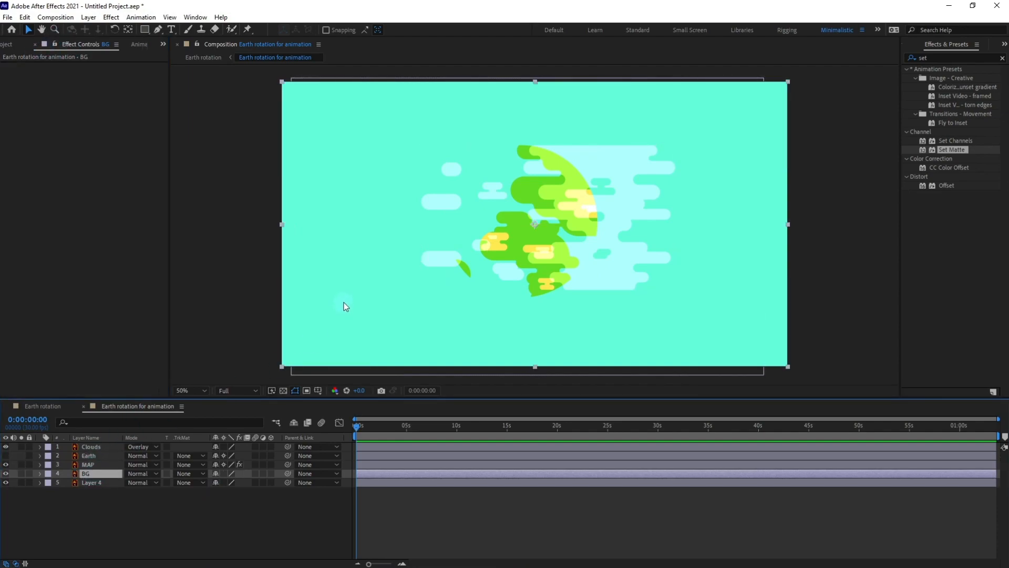
mouse_move(228, 430)
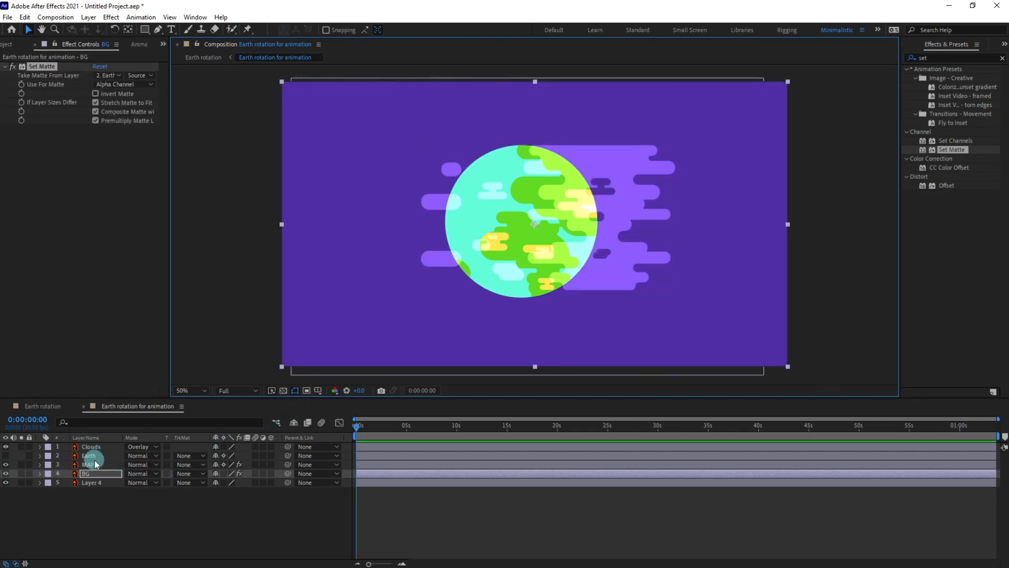
click(91, 446)
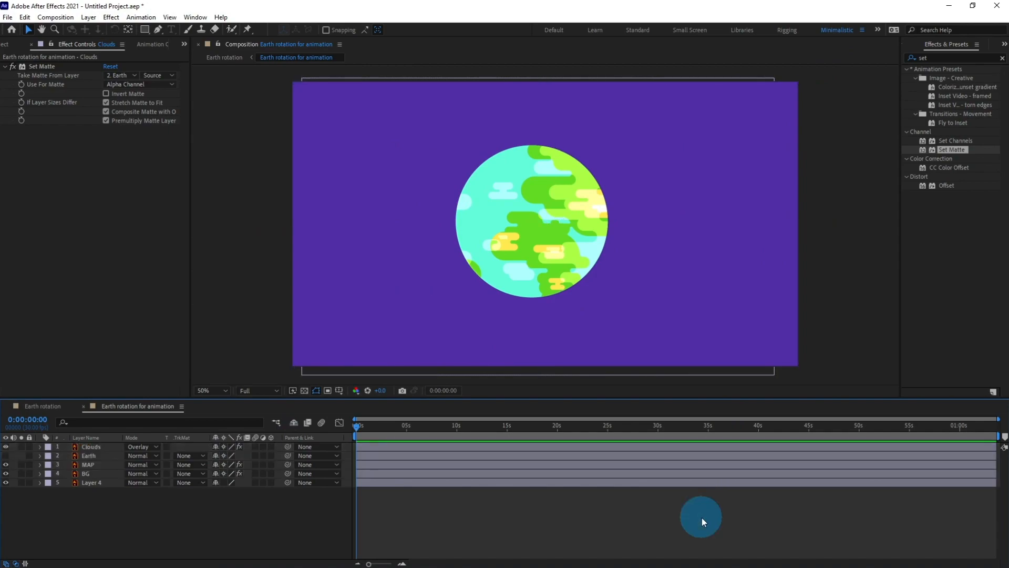
Duplicate MAP and add Position keyframes at 0s and about 3s moving it left.
click(89, 465)
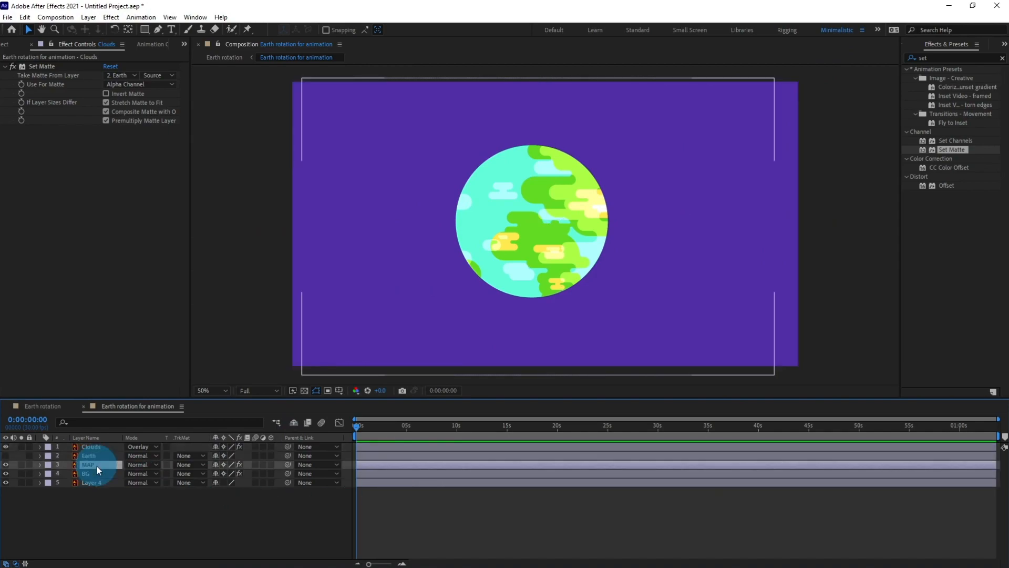
click(88, 464)
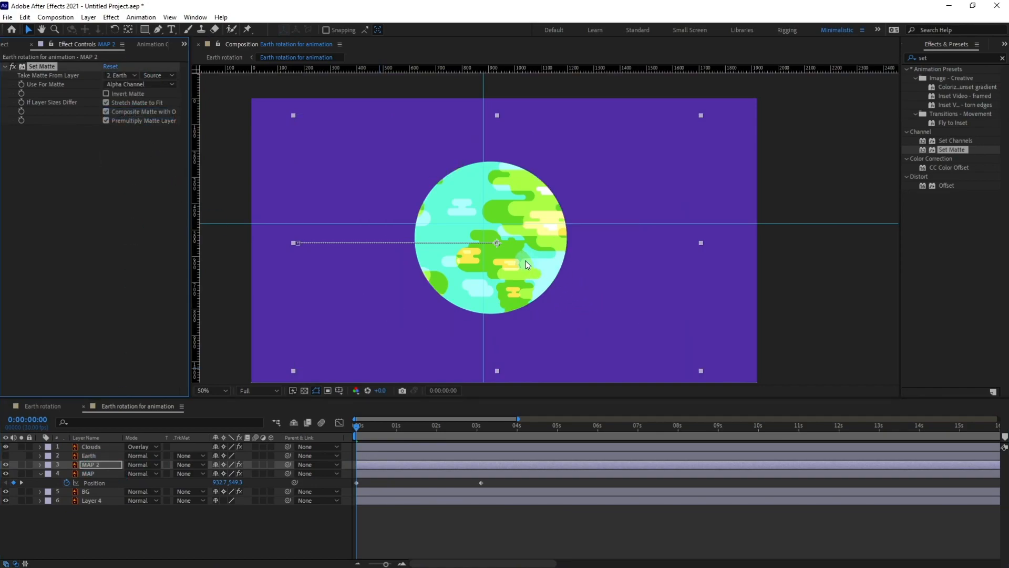
click(92, 473)
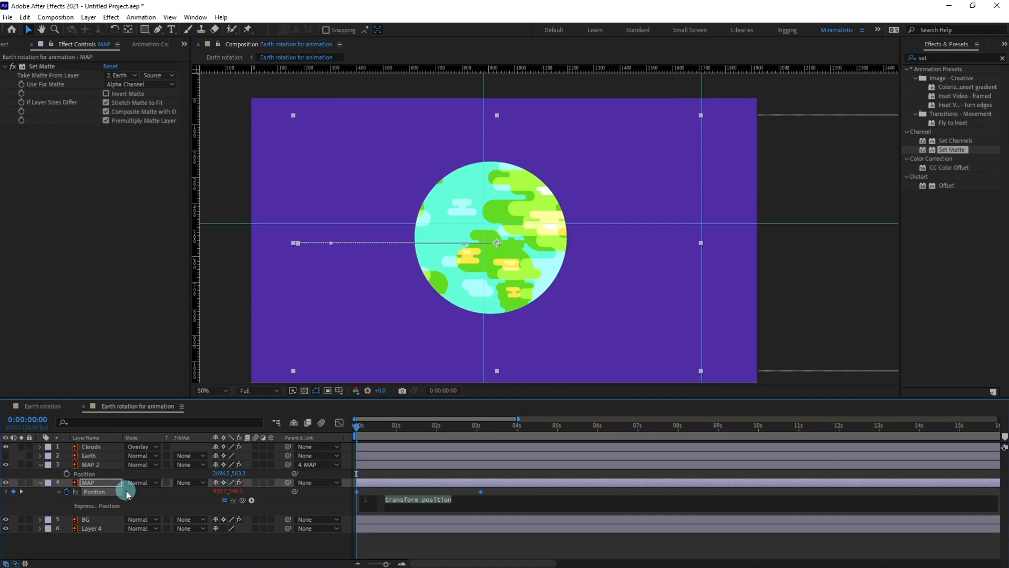
Add the expression loopIn()+loopOut()-value to MAP's Position.
text(l)
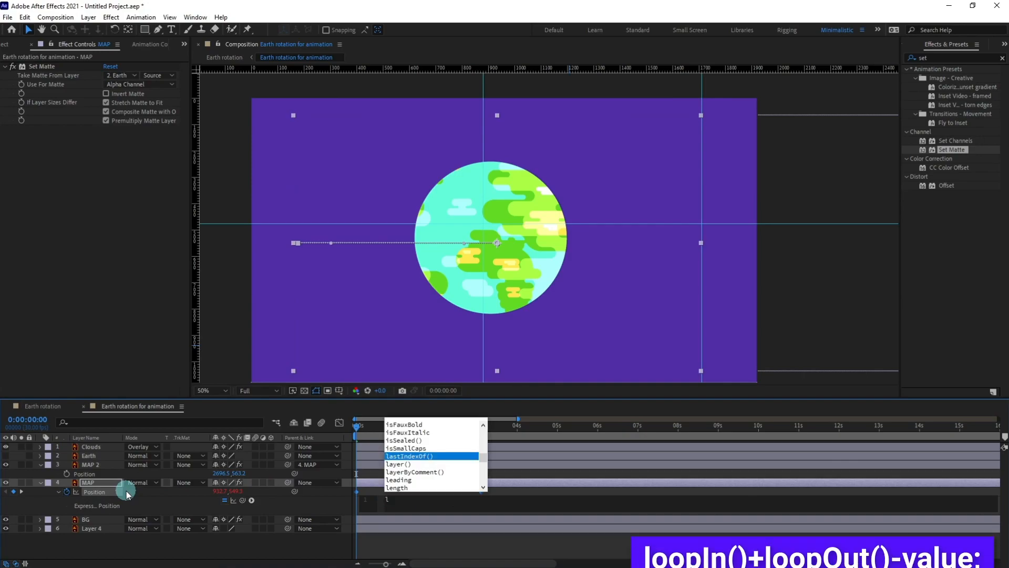
text(loo)
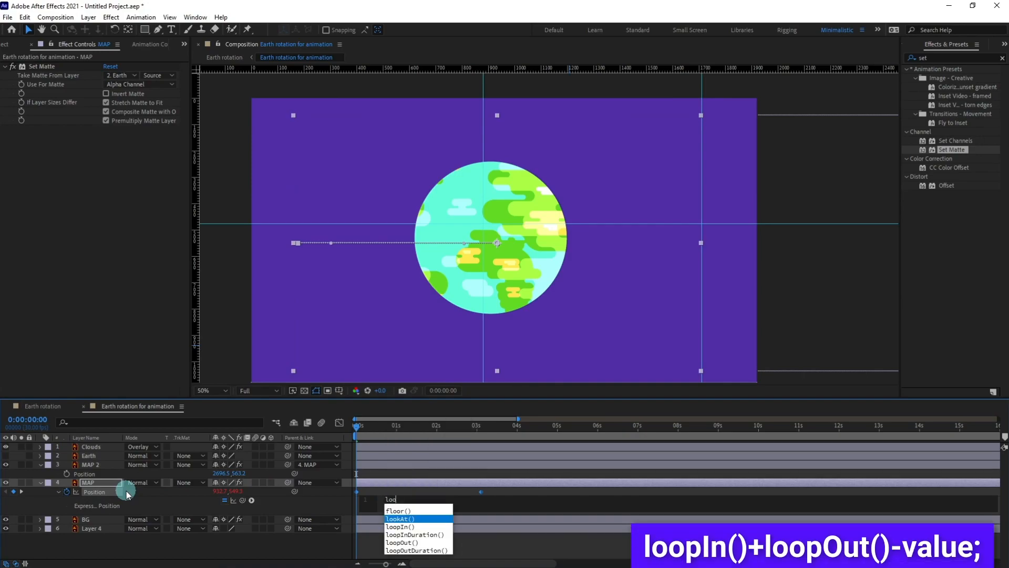
click(399, 525)
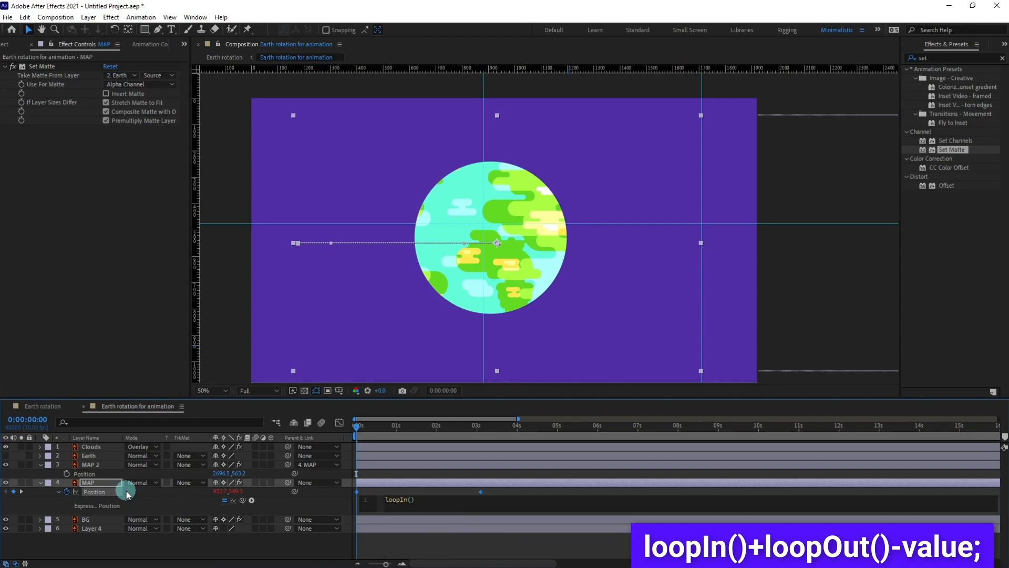
text(=loopOut()-value)
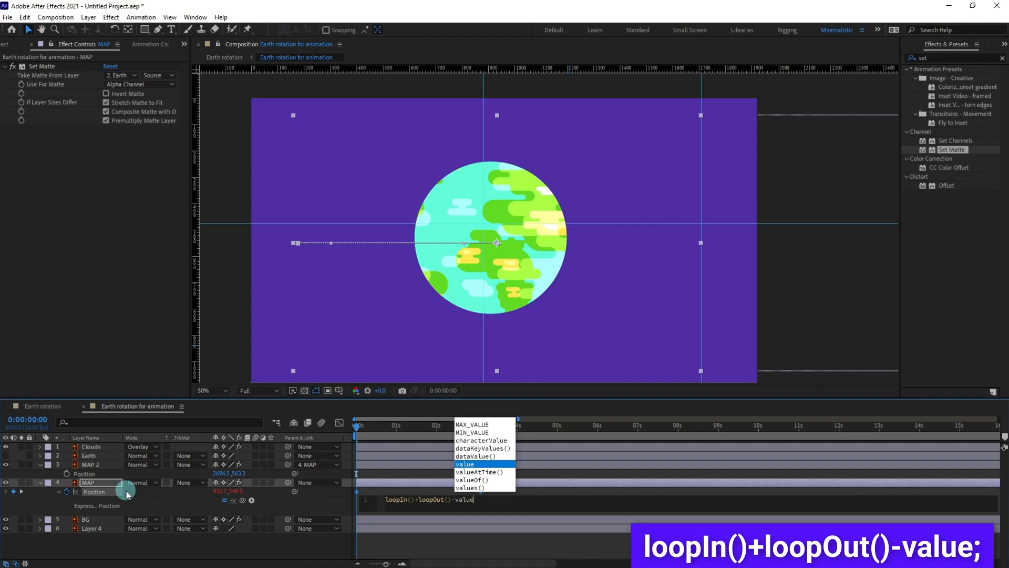
click(444, 511)
text(;)
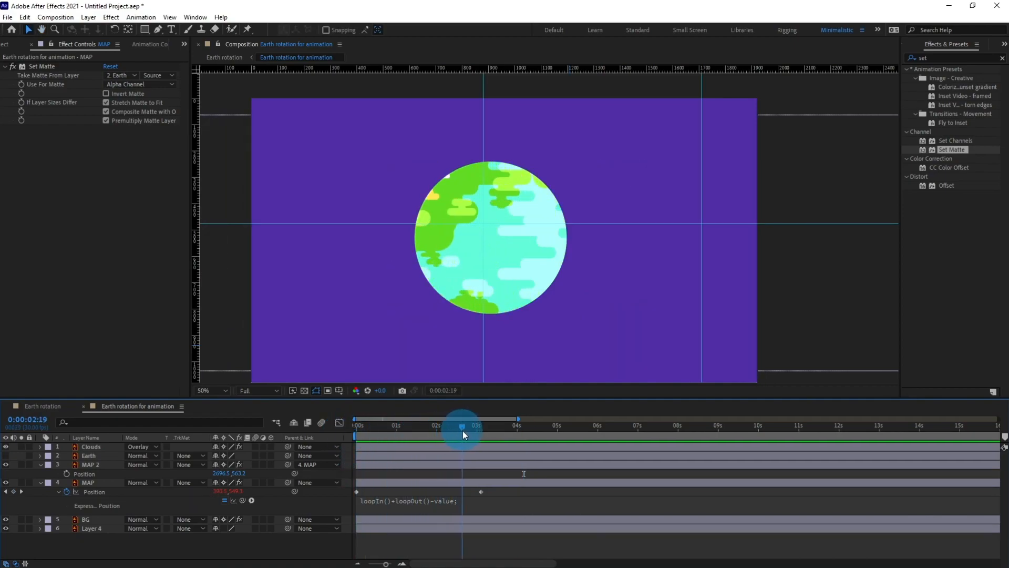
Scrub past the last map keyframe to confirm the map keeps looping.
drag(462, 427, 482, 427)
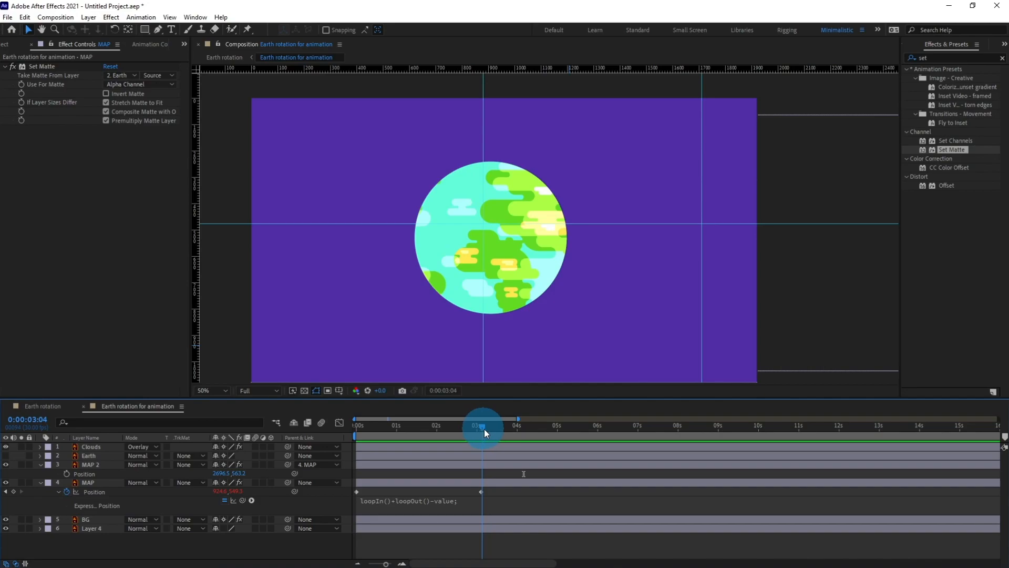
click(338, 425)
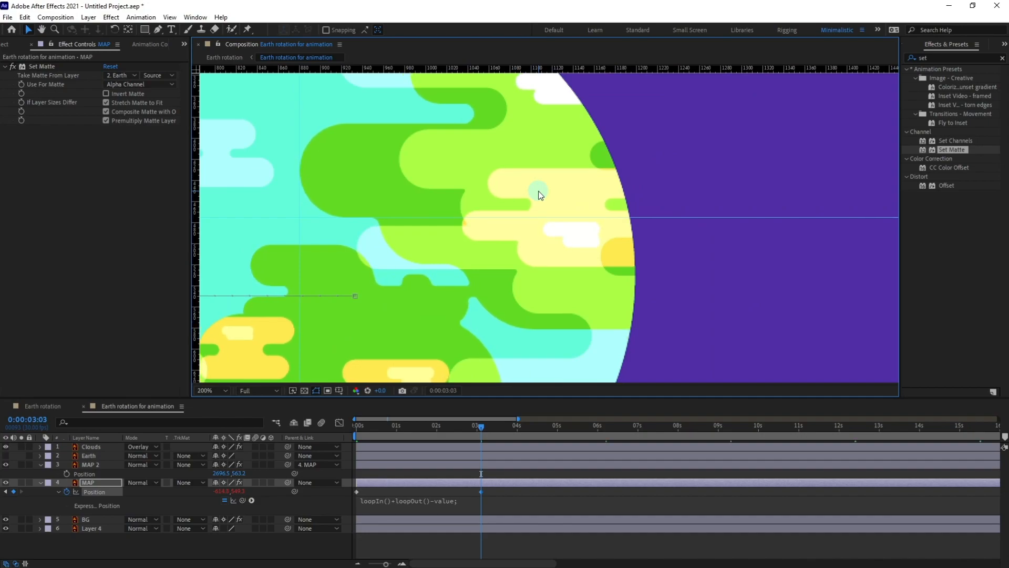
click(209, 390)
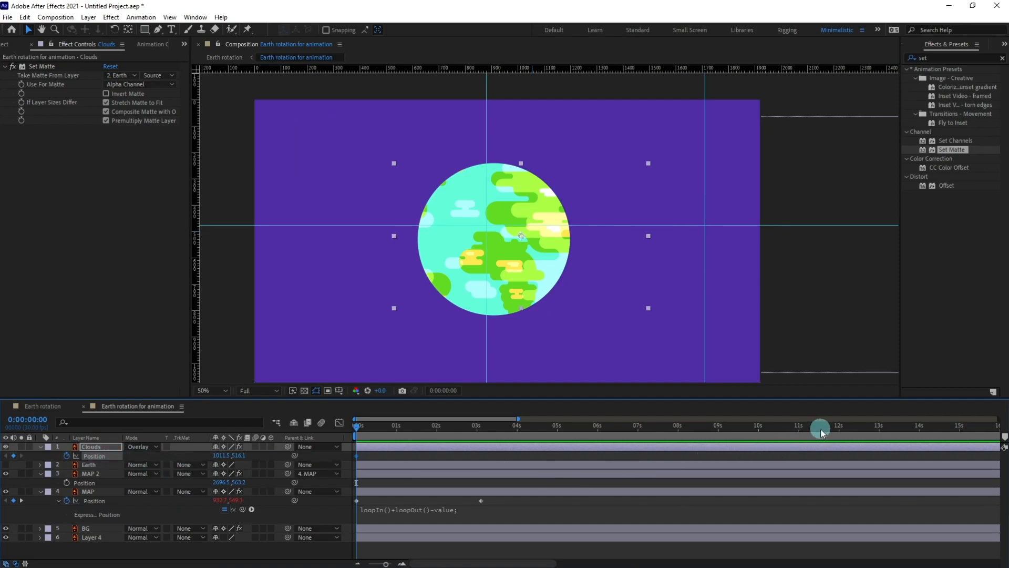
At about 11 seconds, drag the clouds across the globe to set a Position keyframe.
drag(821, 425, 785, 426)
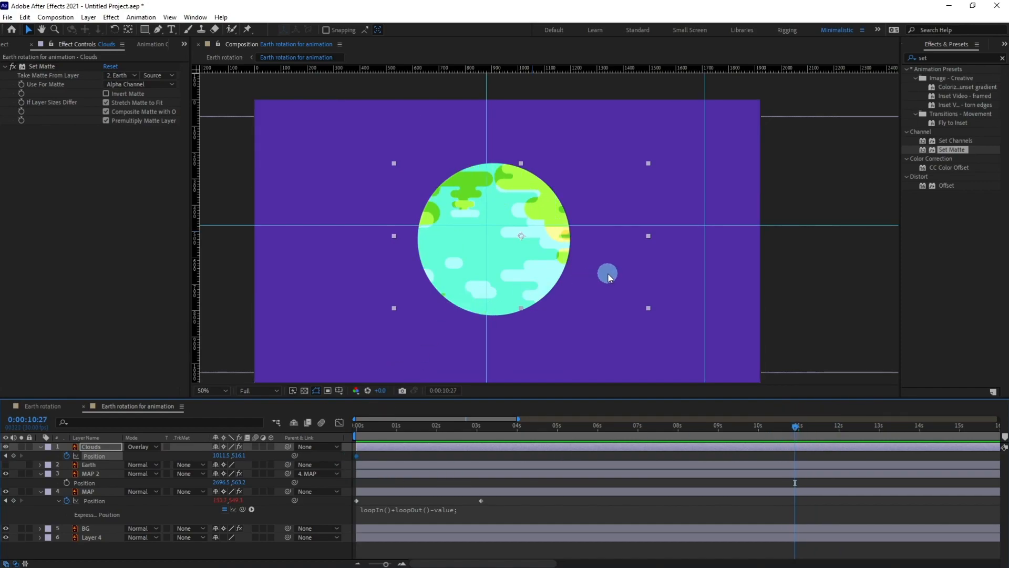
drag(607, 272, 391, 383)
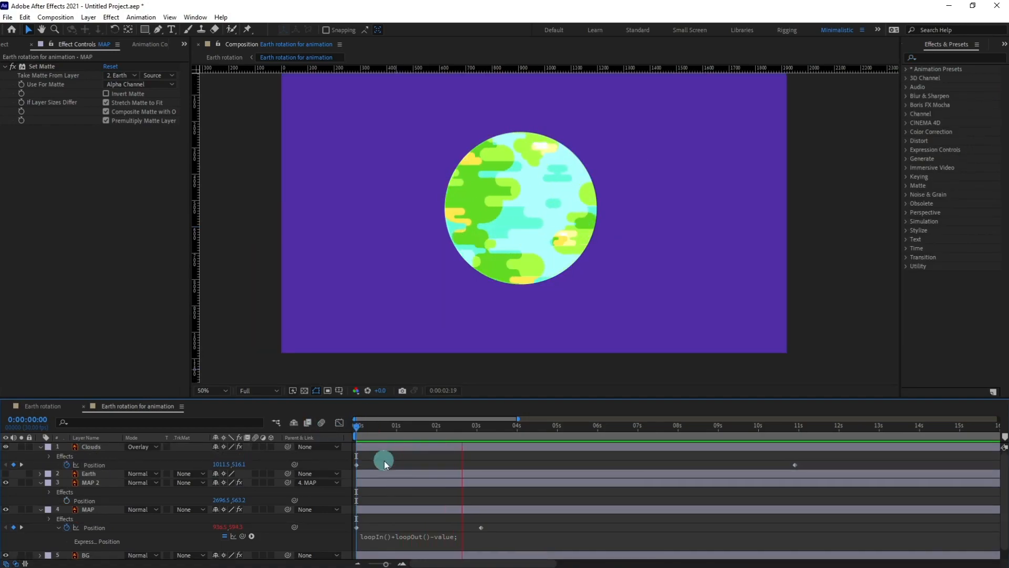
click(526, 425)
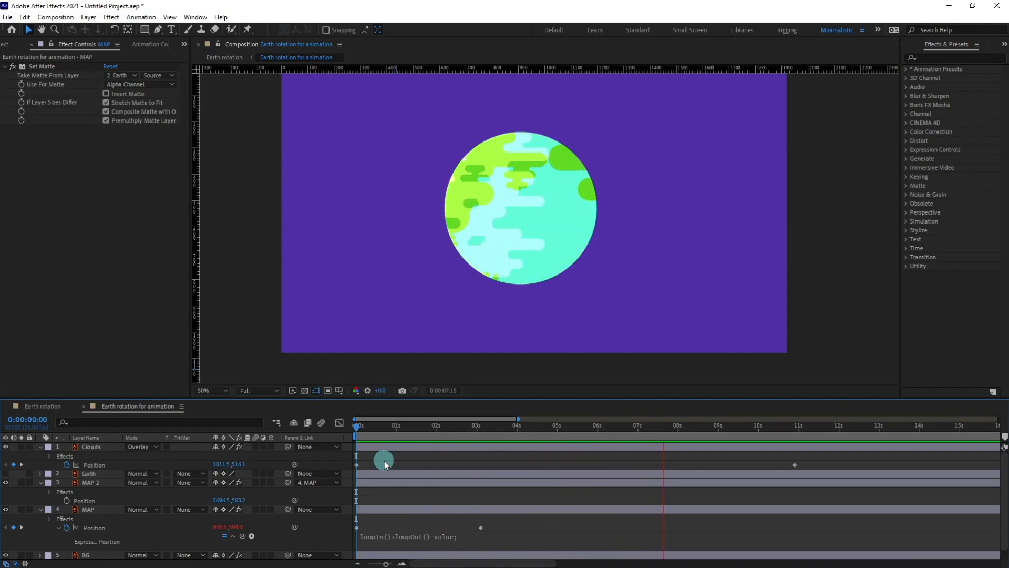
click(713, 425)
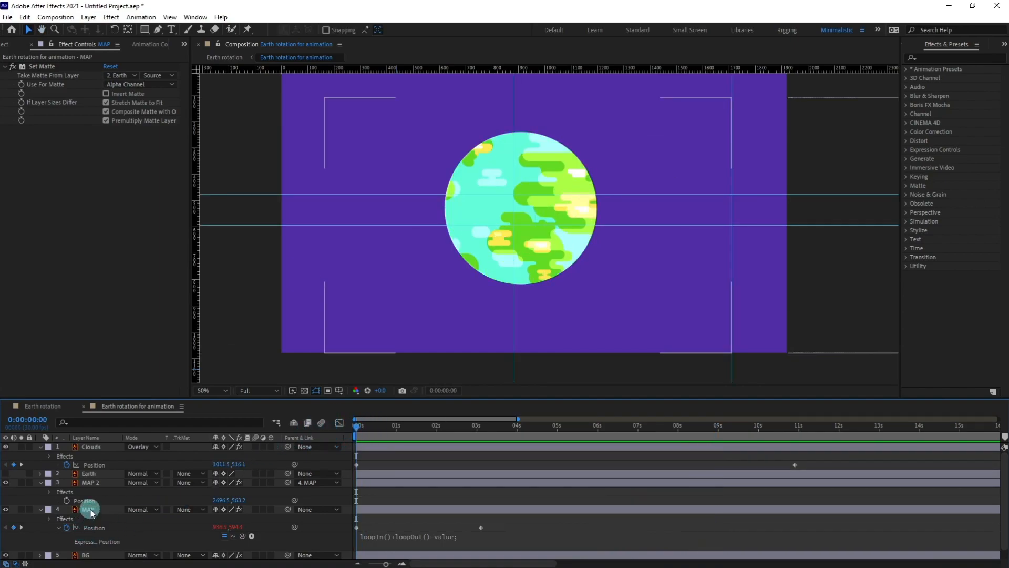
click(86, 509)
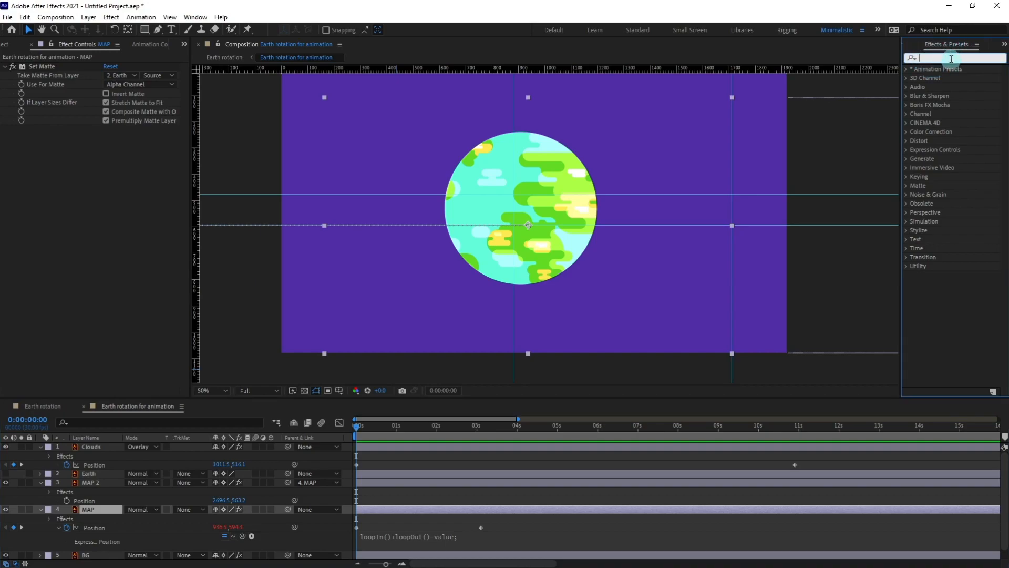
Apply the Distort > Bulge effect to MAP, then select the MAP 2 layer.
text(bl)
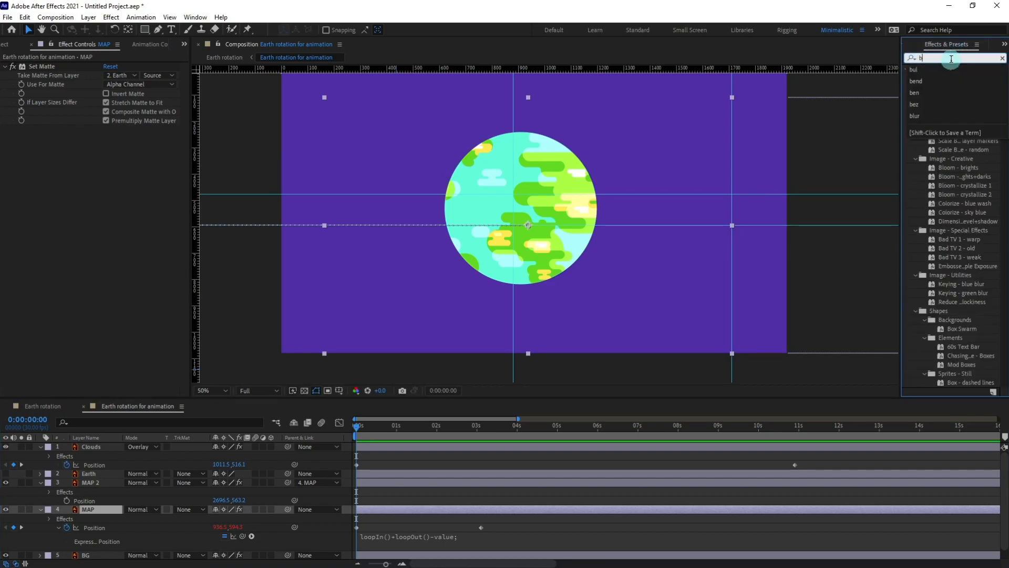
text(ul)
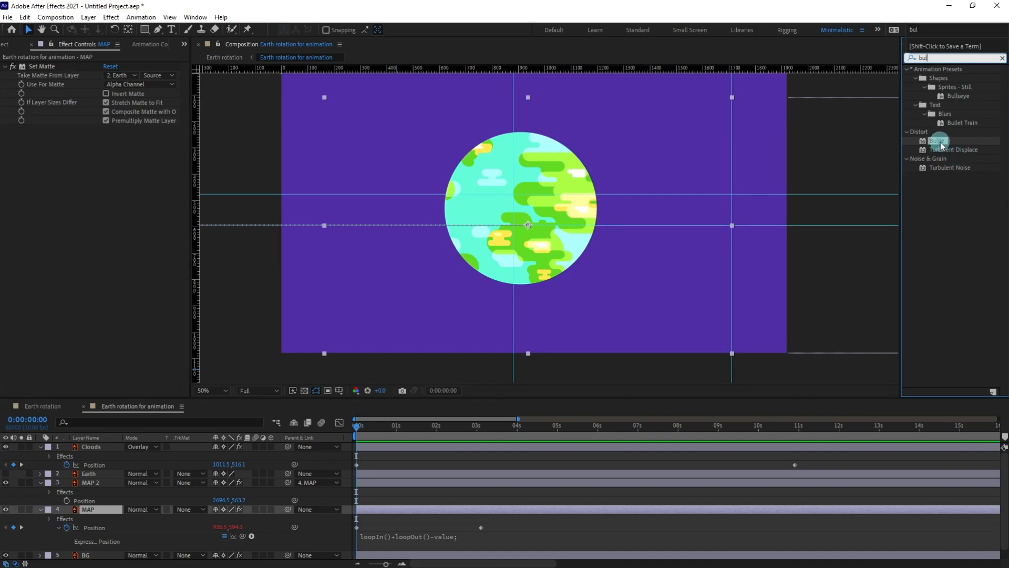
double_click(940, 141)
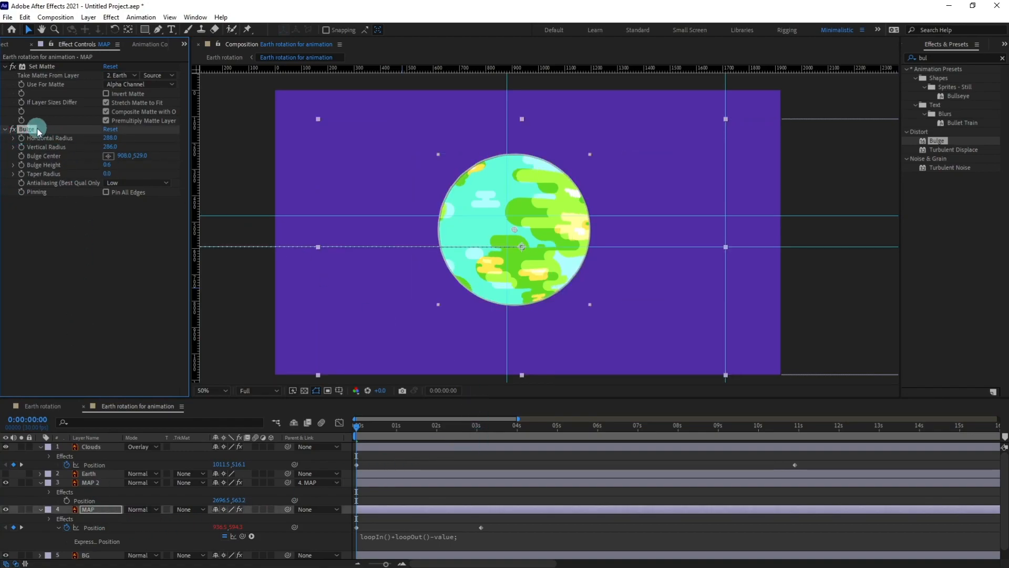
click(91, 483)
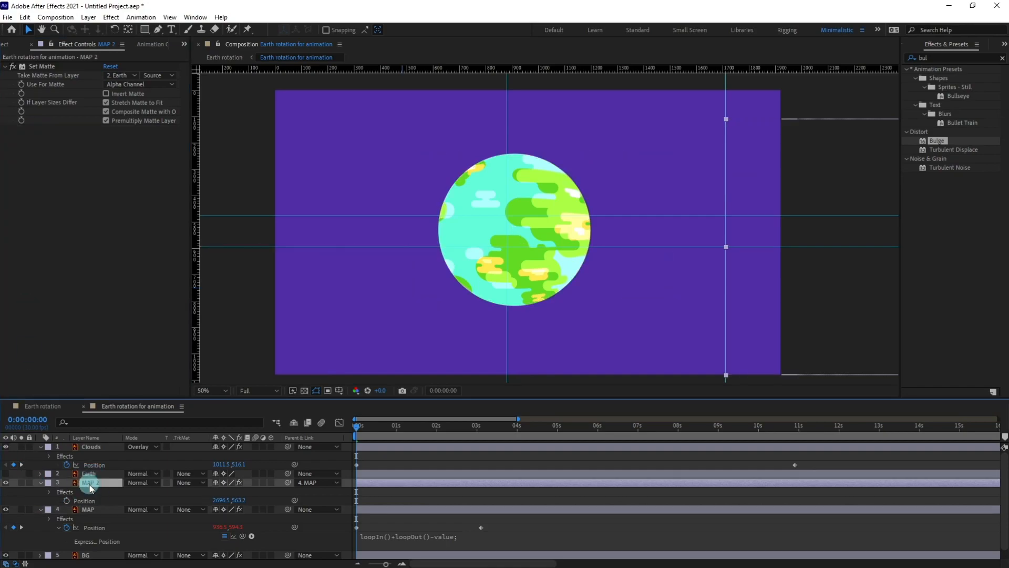
click(92, 446)
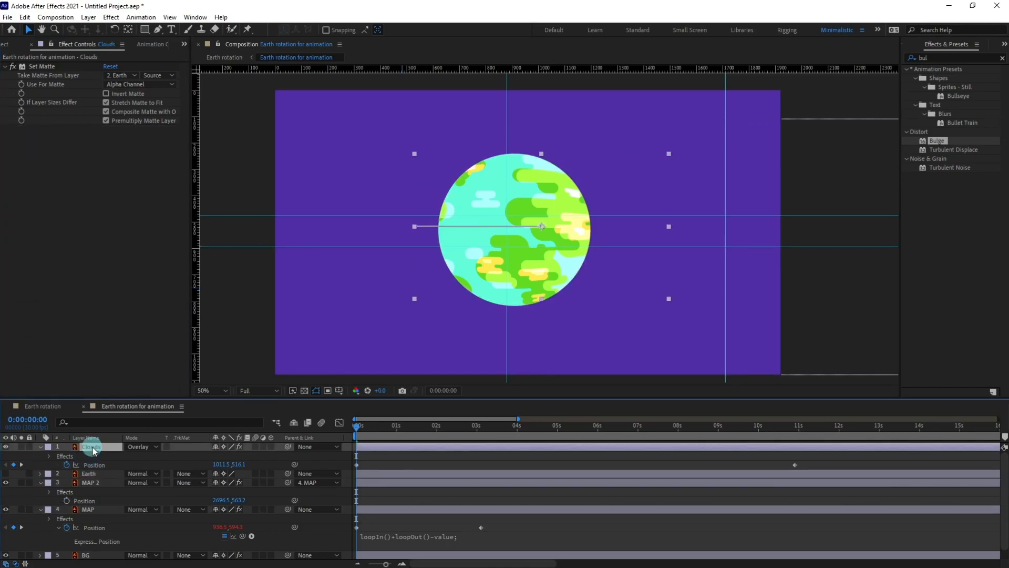